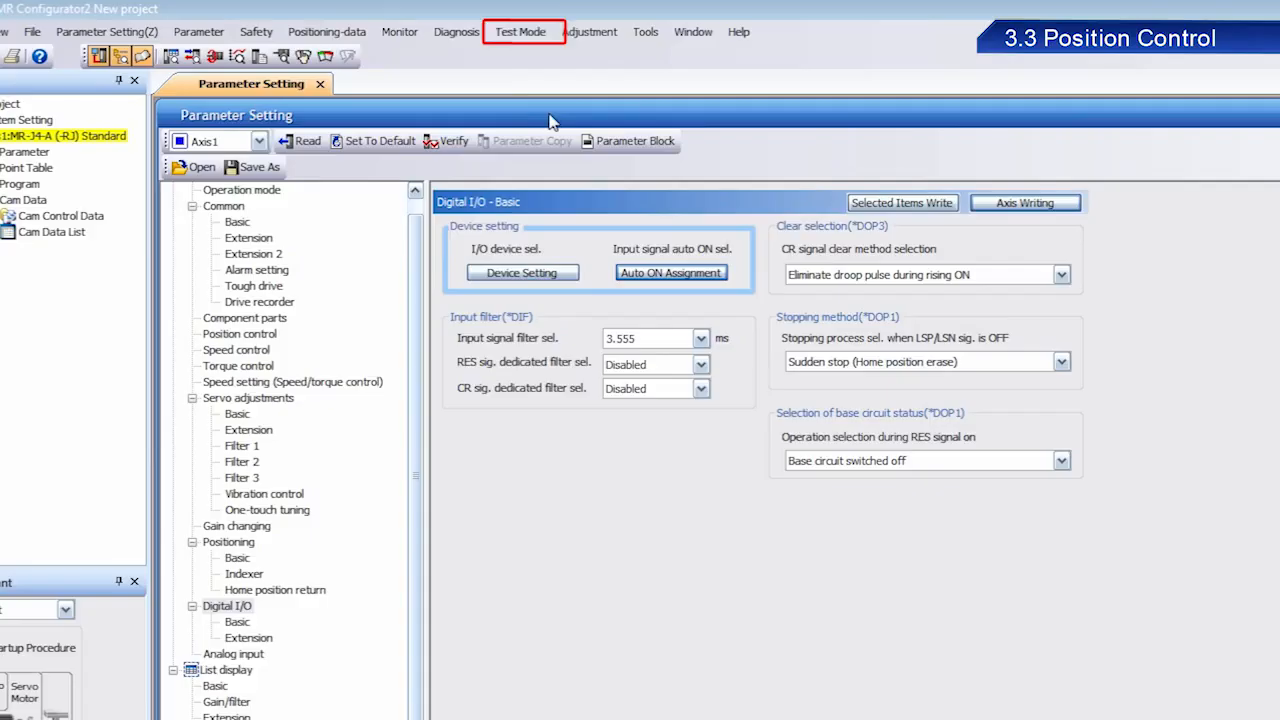
# Start Positioning Mode test operation, acknowledging the input-signal warning, with command pulse units (electronic gear valid).
pyautogui.click(520, 32)
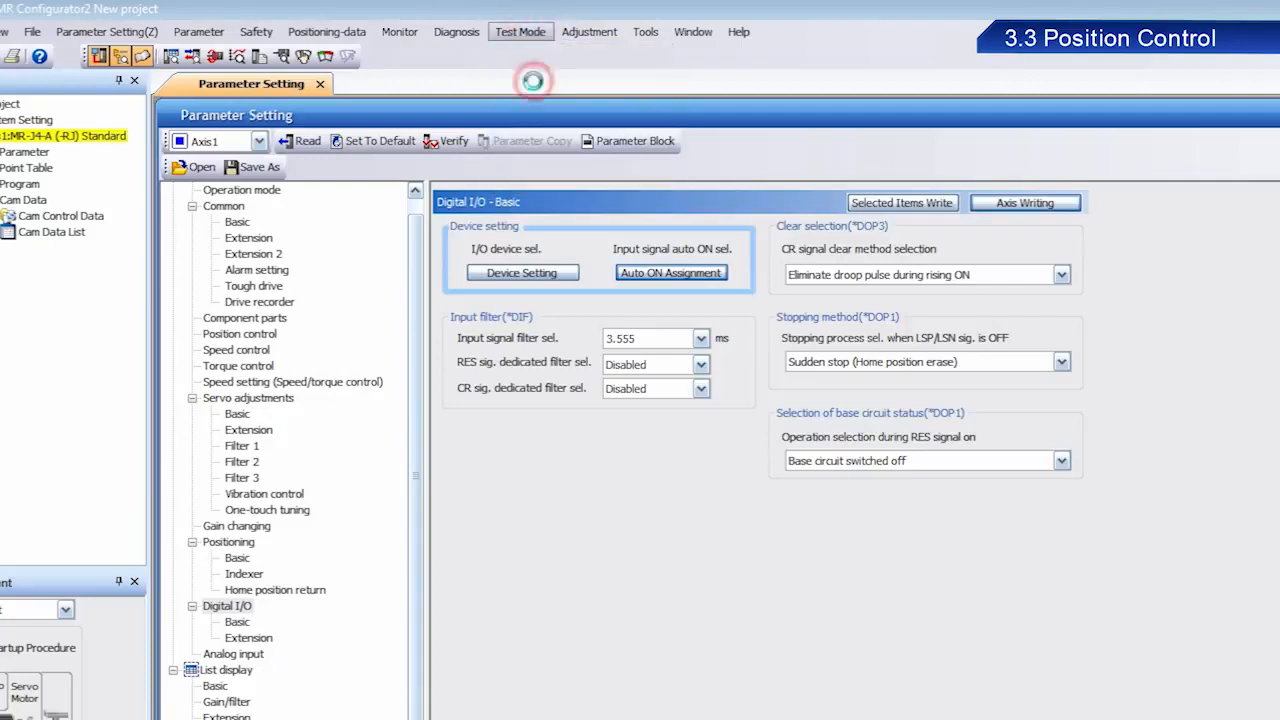
pyautogui.click(520, 32)
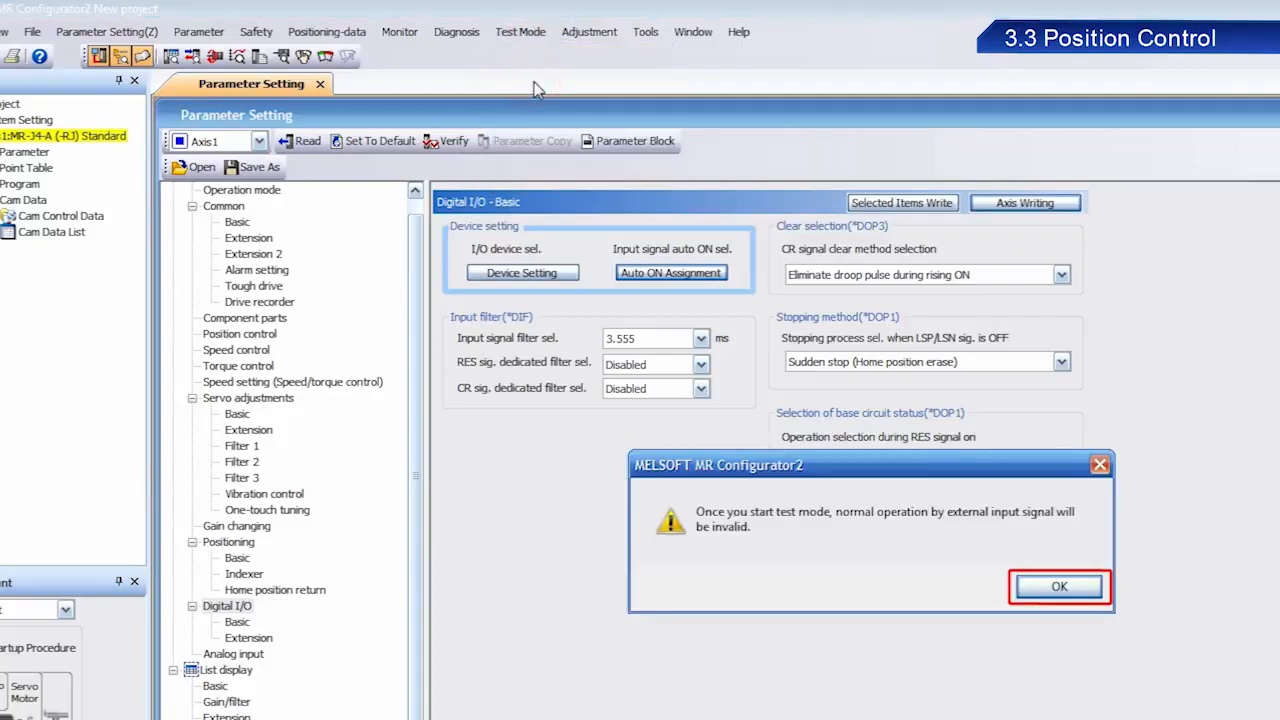
pyautogui.moveTo(896, 450)
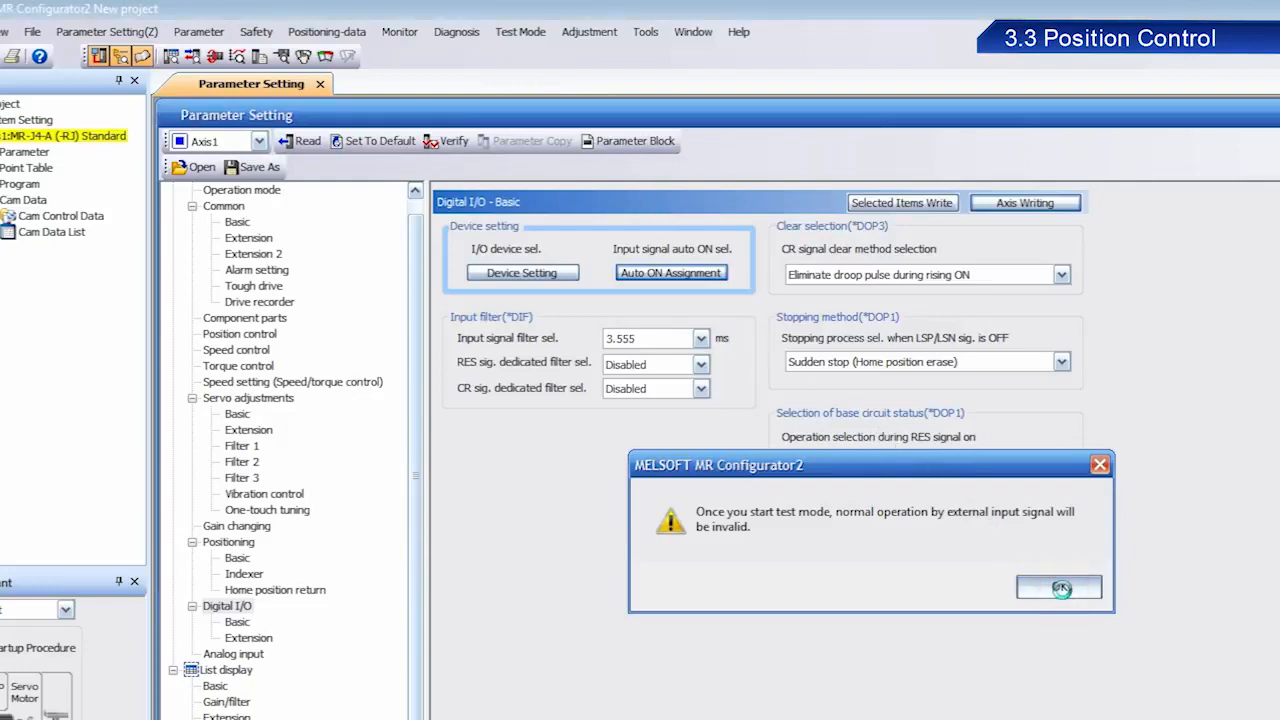
pyautogui.click(1058, 588)
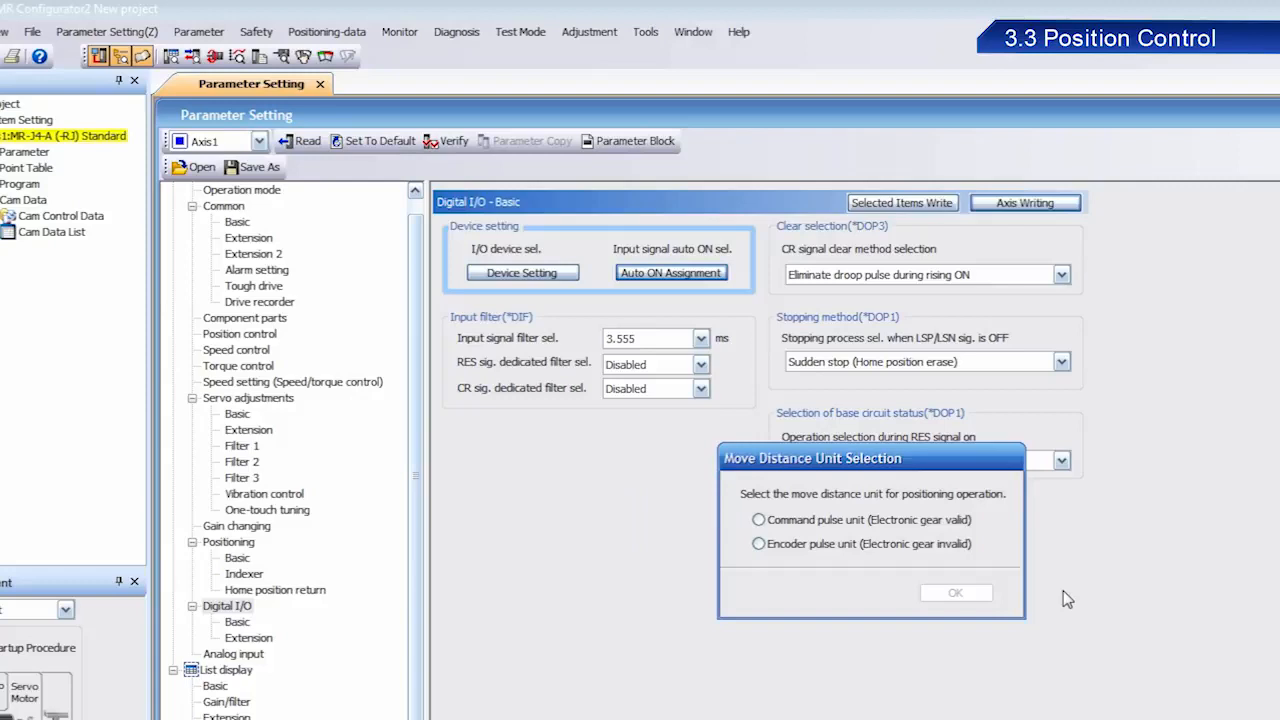
pyautogui.click(758, 520)
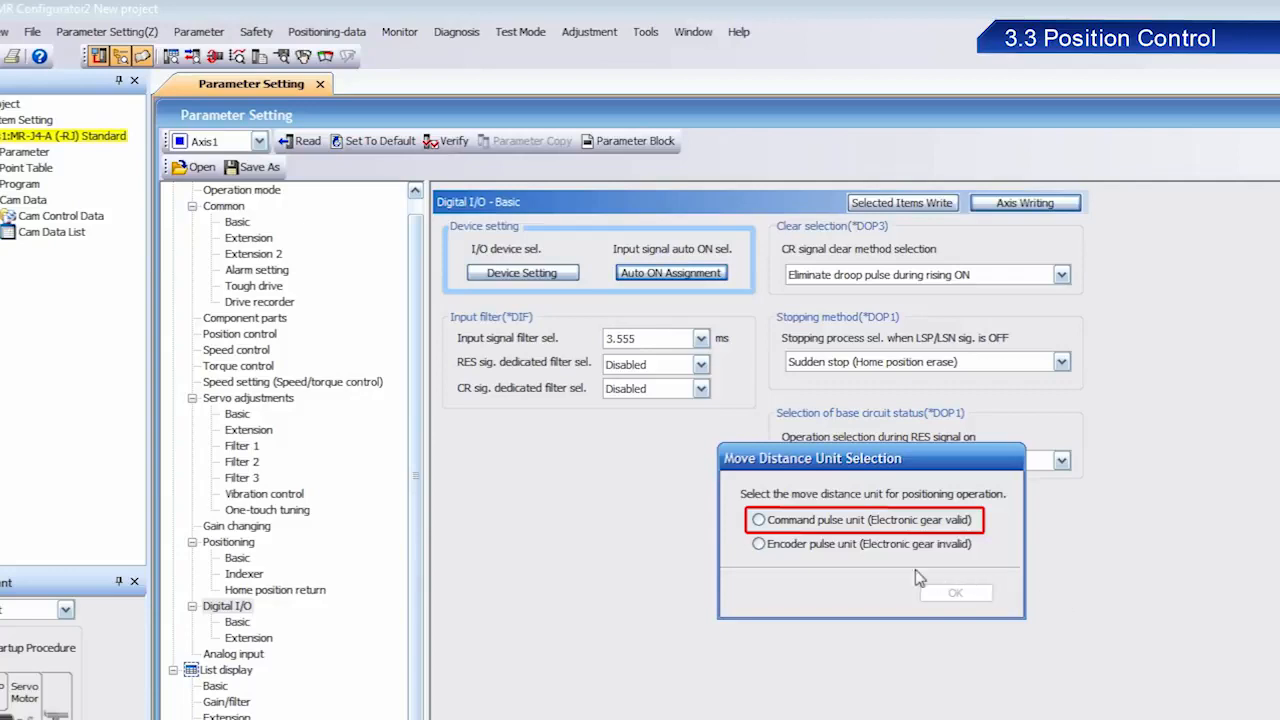
pyautogui.click(758, 520)
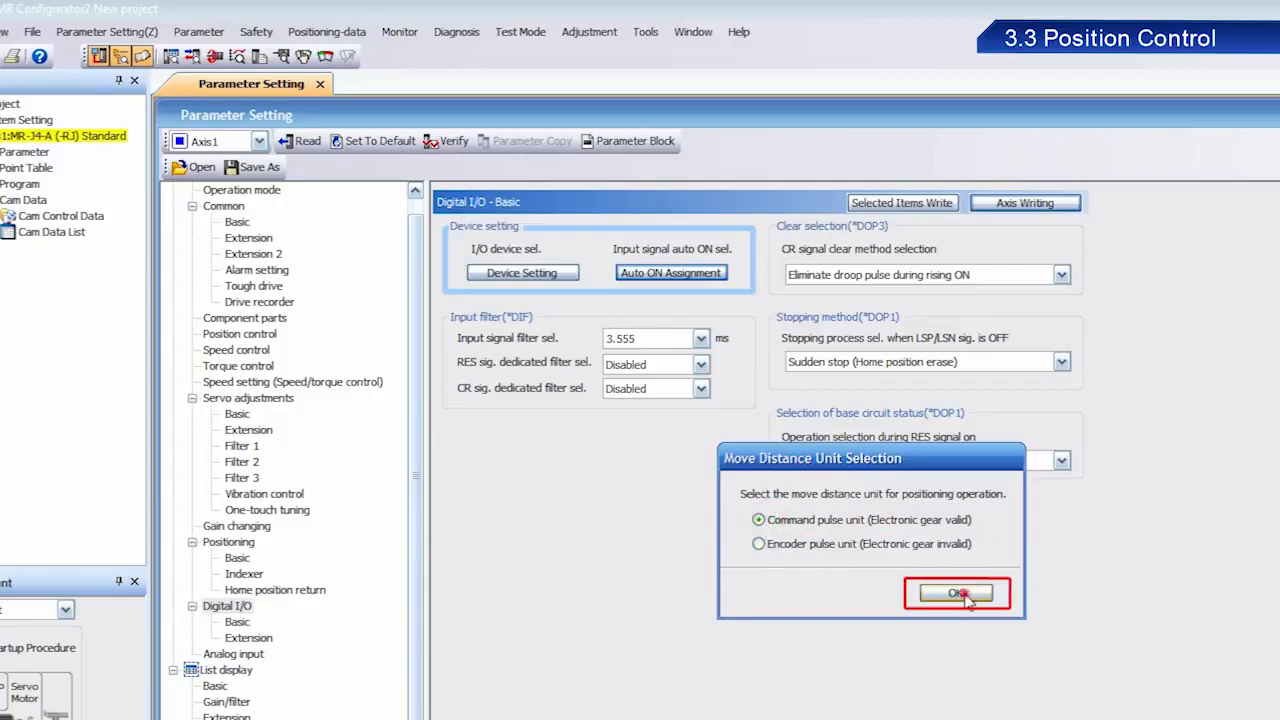
pyautogui.click(956, 592)
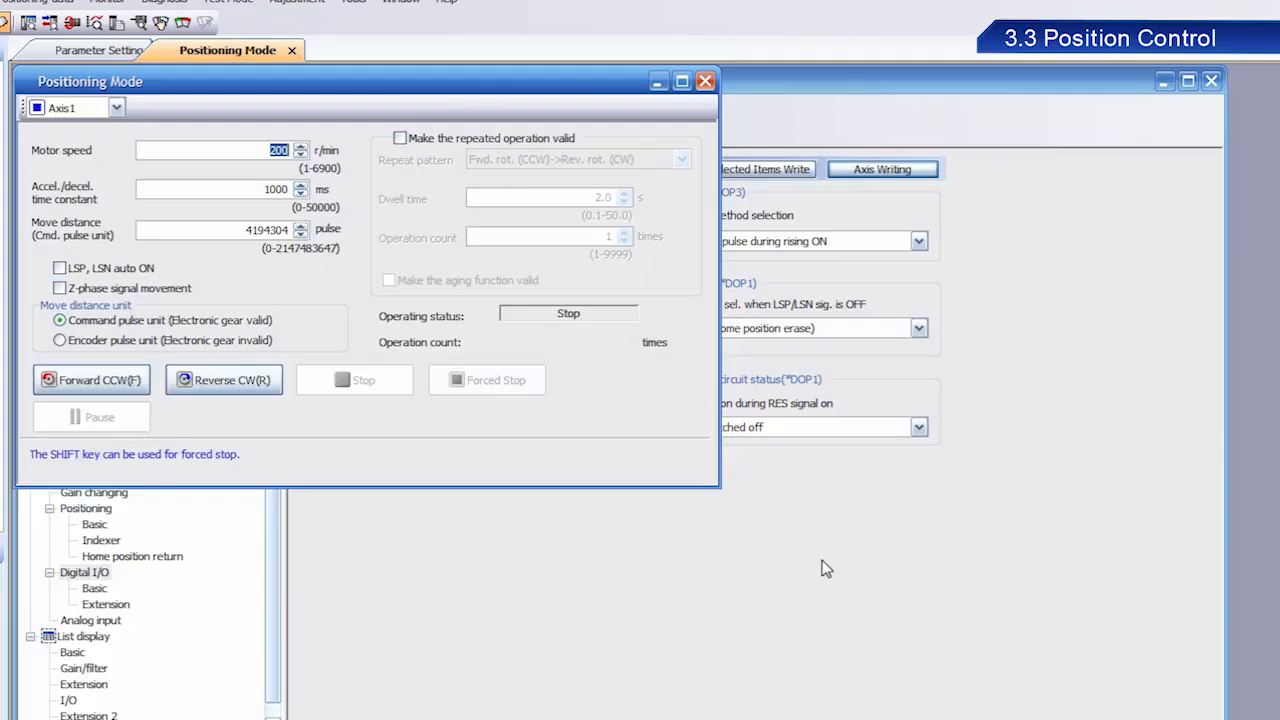
# Review the positioning settings: 200 r/min, 1000 ms accel/decel, 4194304-pulse move distance.
pyautogui.click(220, 230)
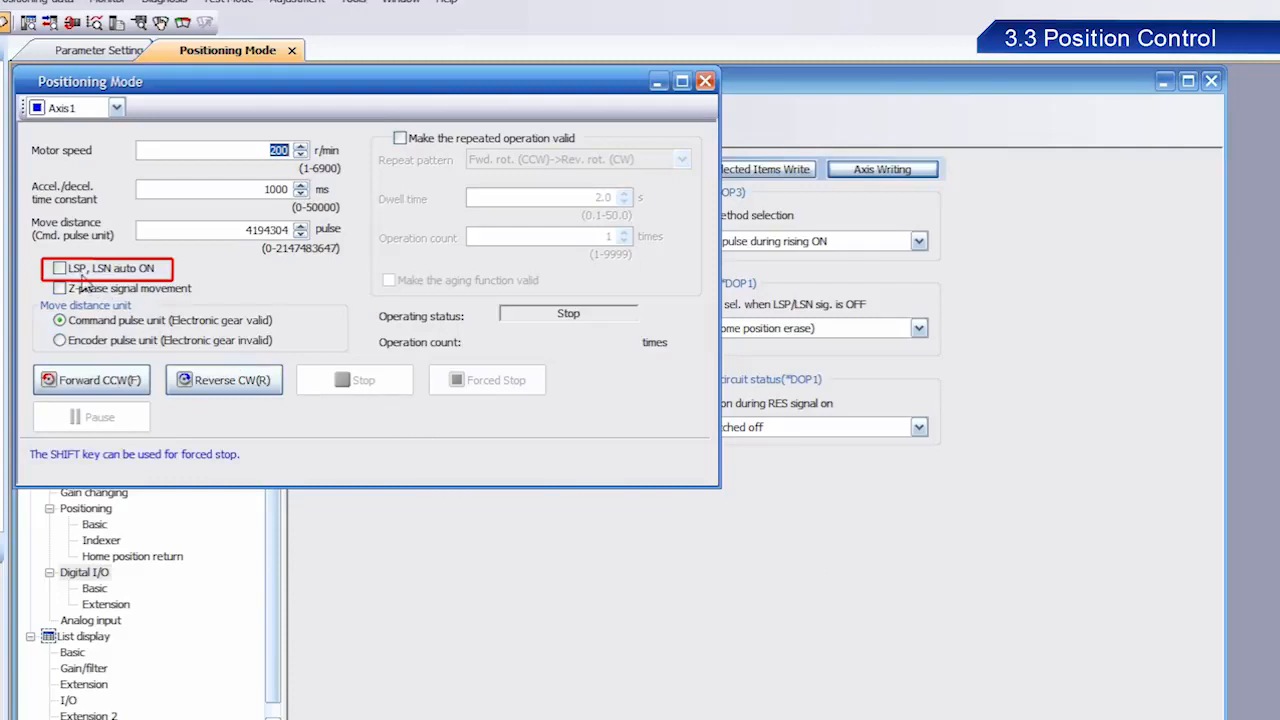
# Enable LSP/LSN auto ON and execute reverse CW positioning runs of the slider.
pyautogui.click(60, 268)
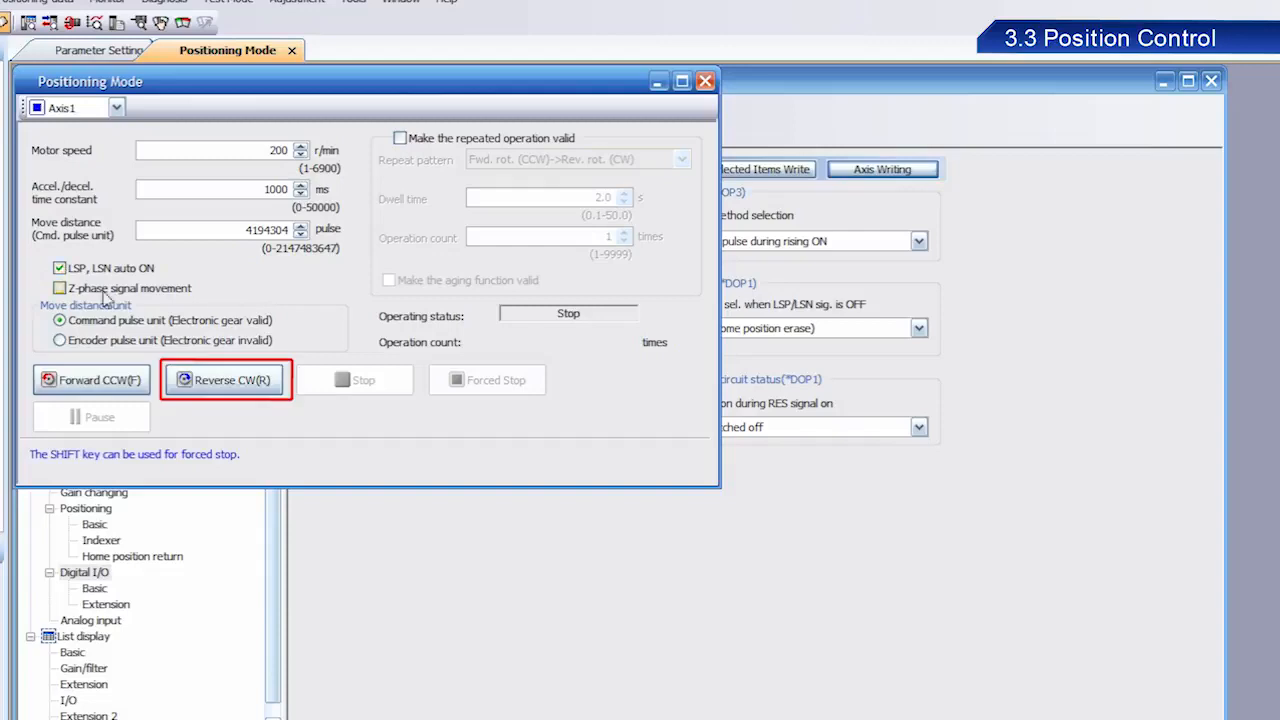
pyautogui.click(224, 380)
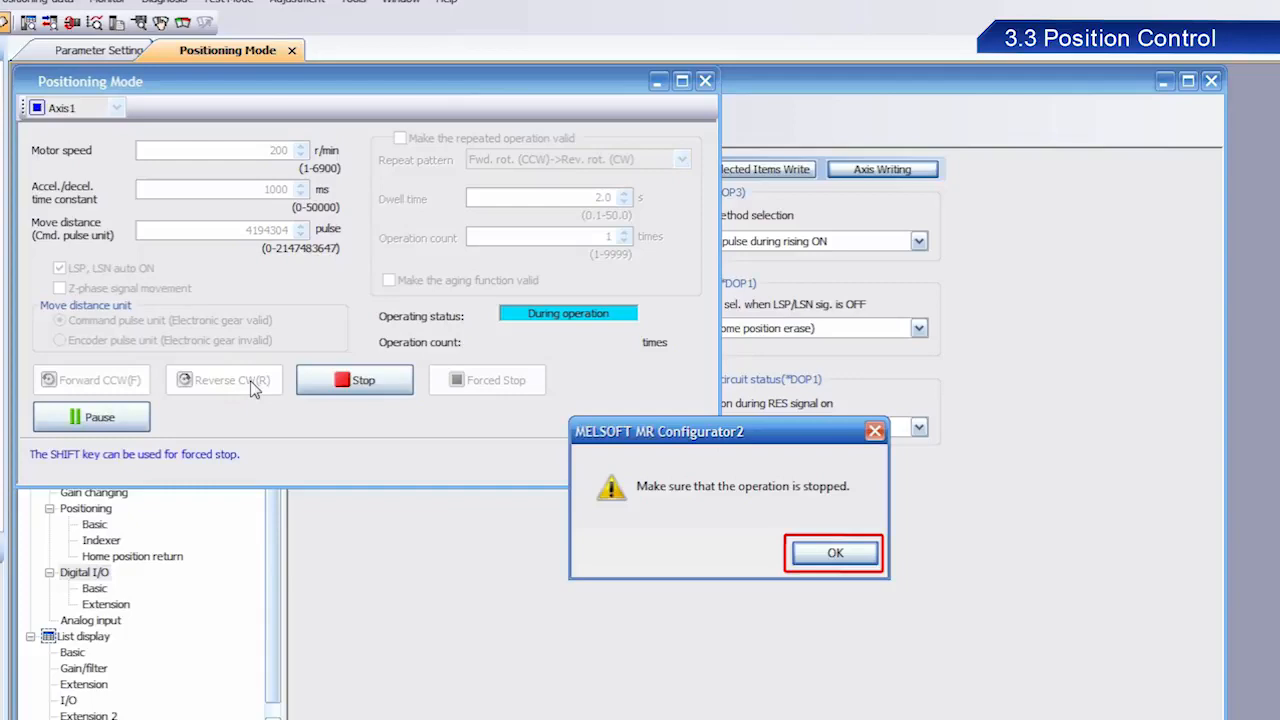
pyautogui.moveTo(780, 544)
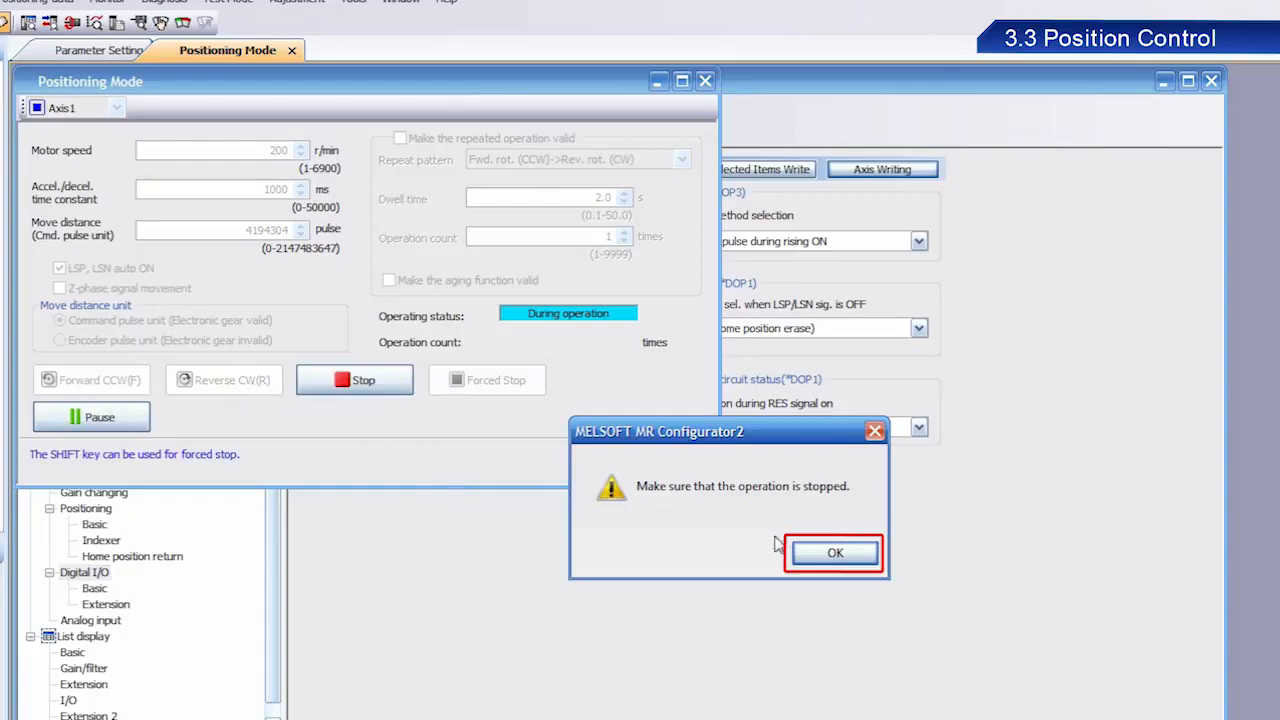
pyautogui.click(836, 552)
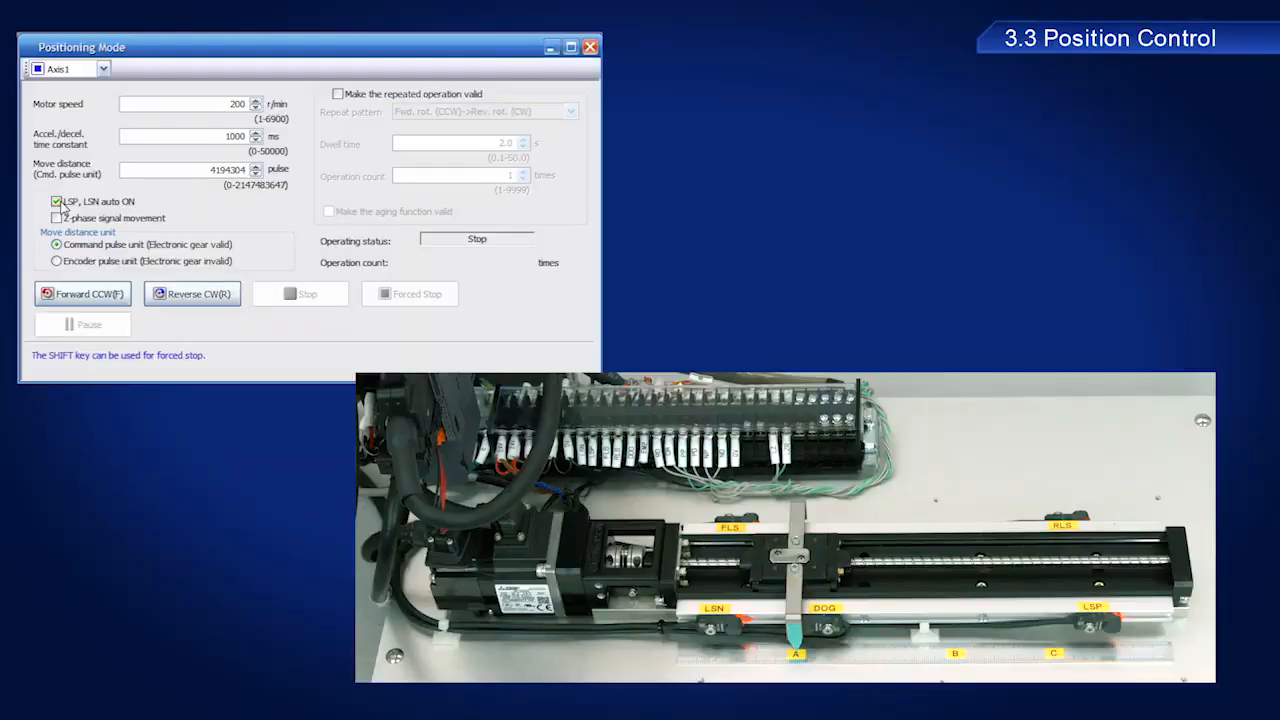
pyautogui.click(82, 292)
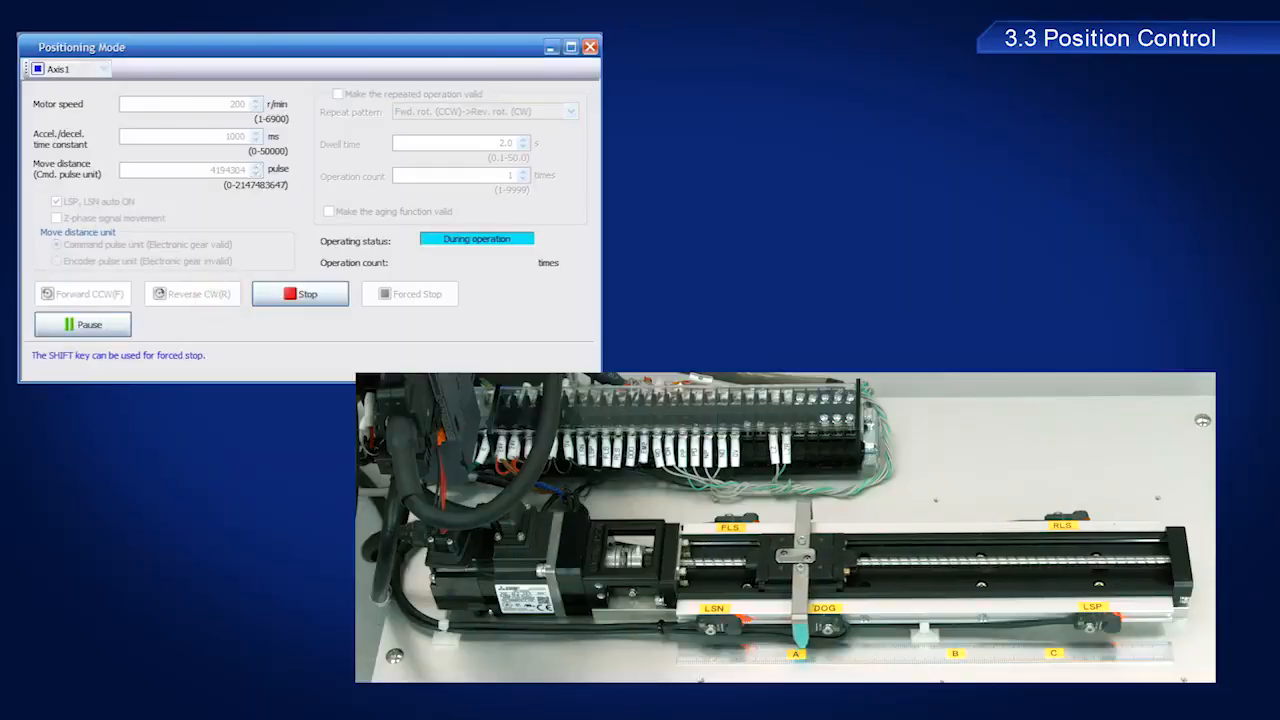
pyautogui.click(300, 292)
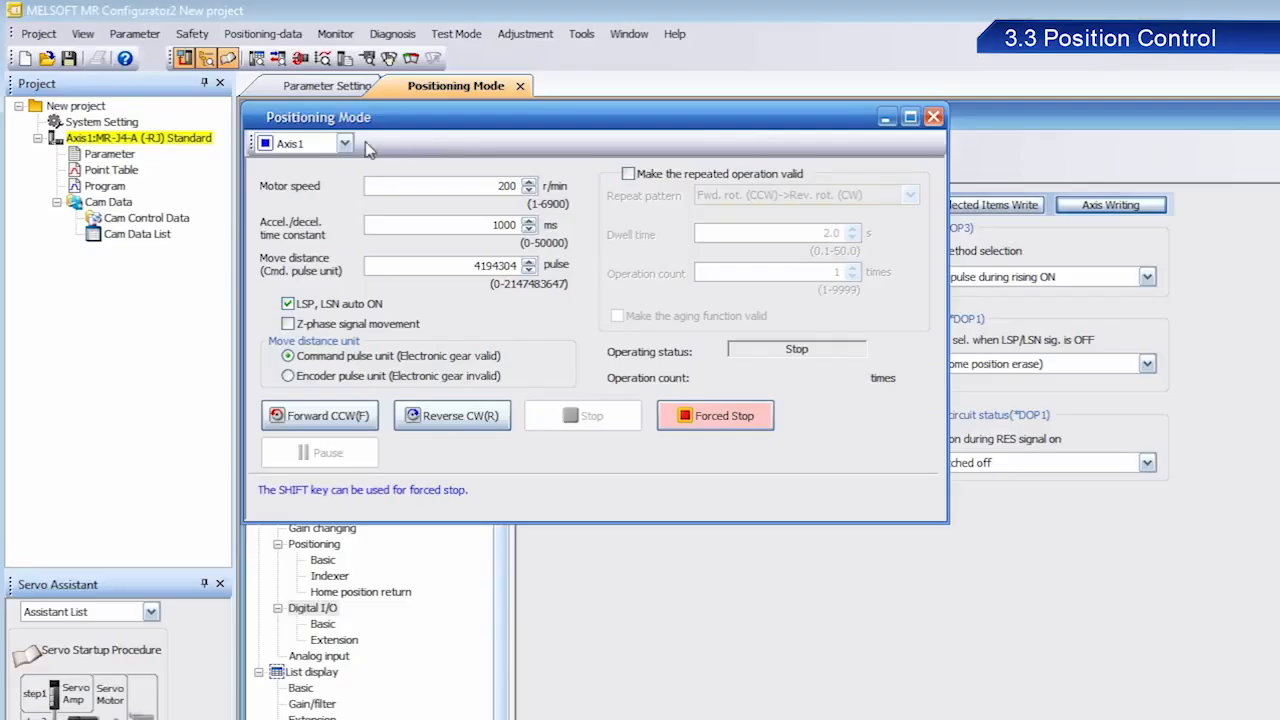
# Show the Position control page of Parameter Setting with its electronic gear settings.
pyautogui.click(134, 32)
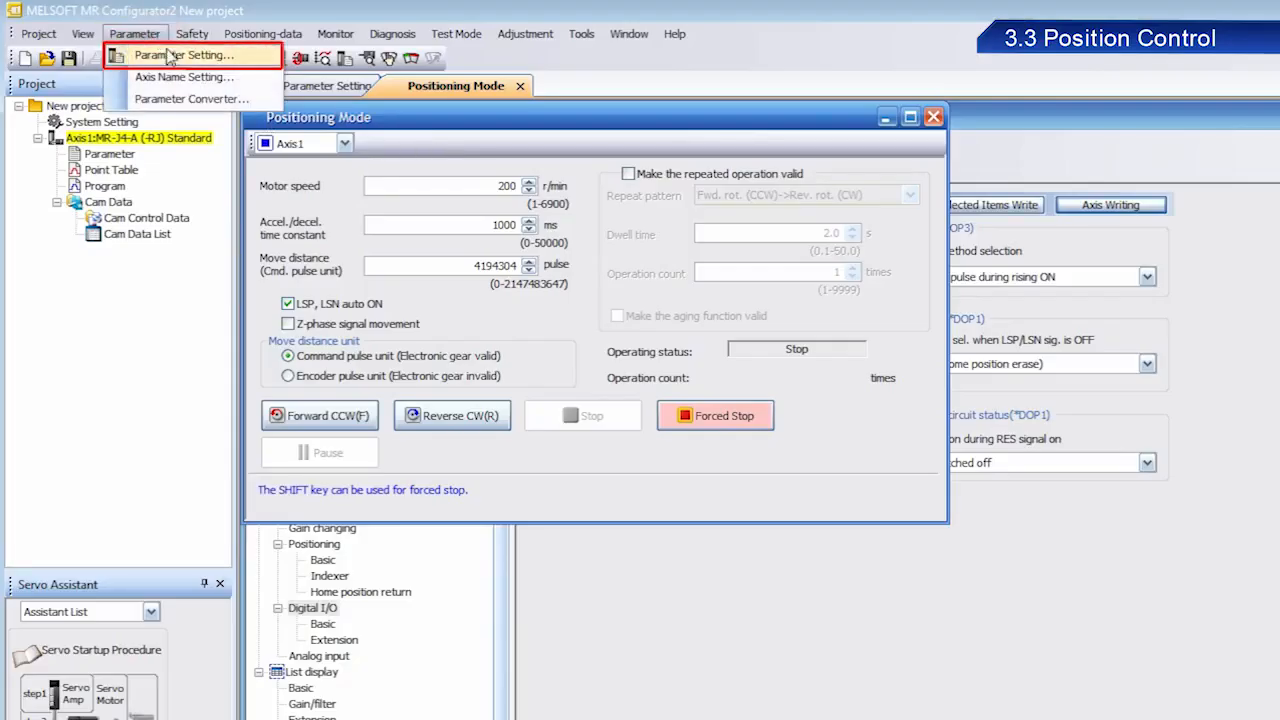
pyautogui.click(180, 56)
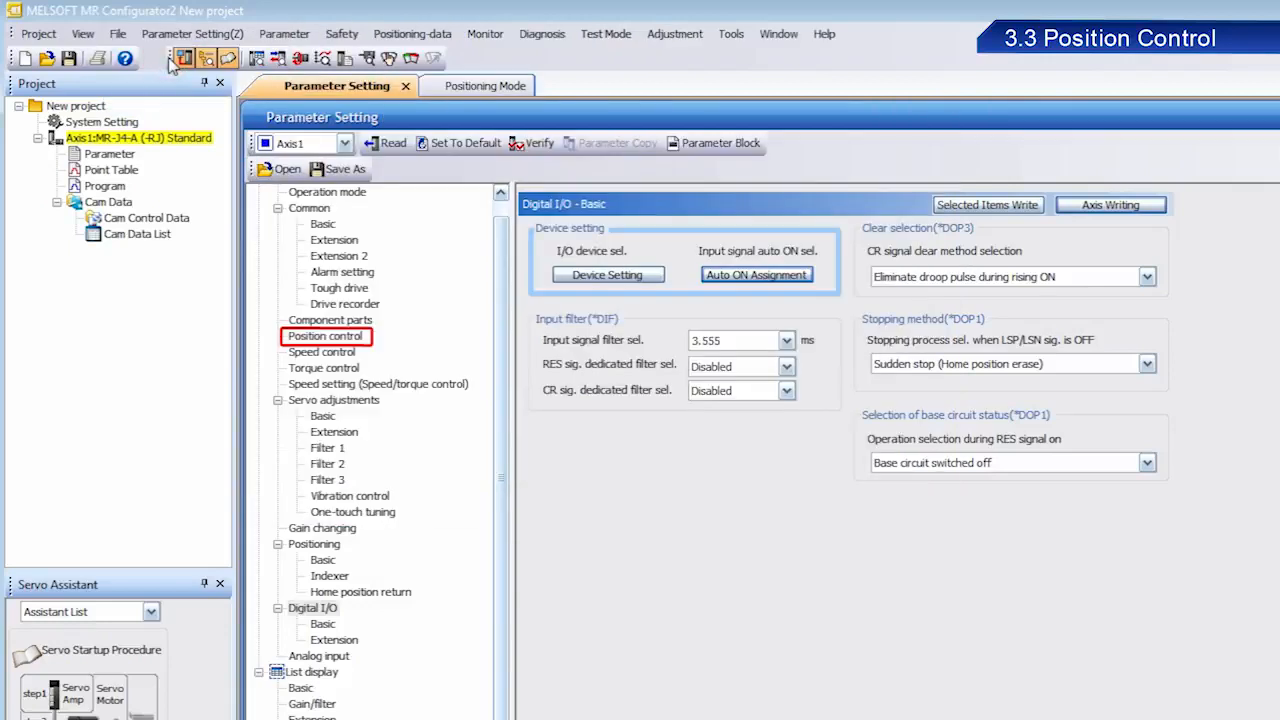
pyautogui.click(324, 336)
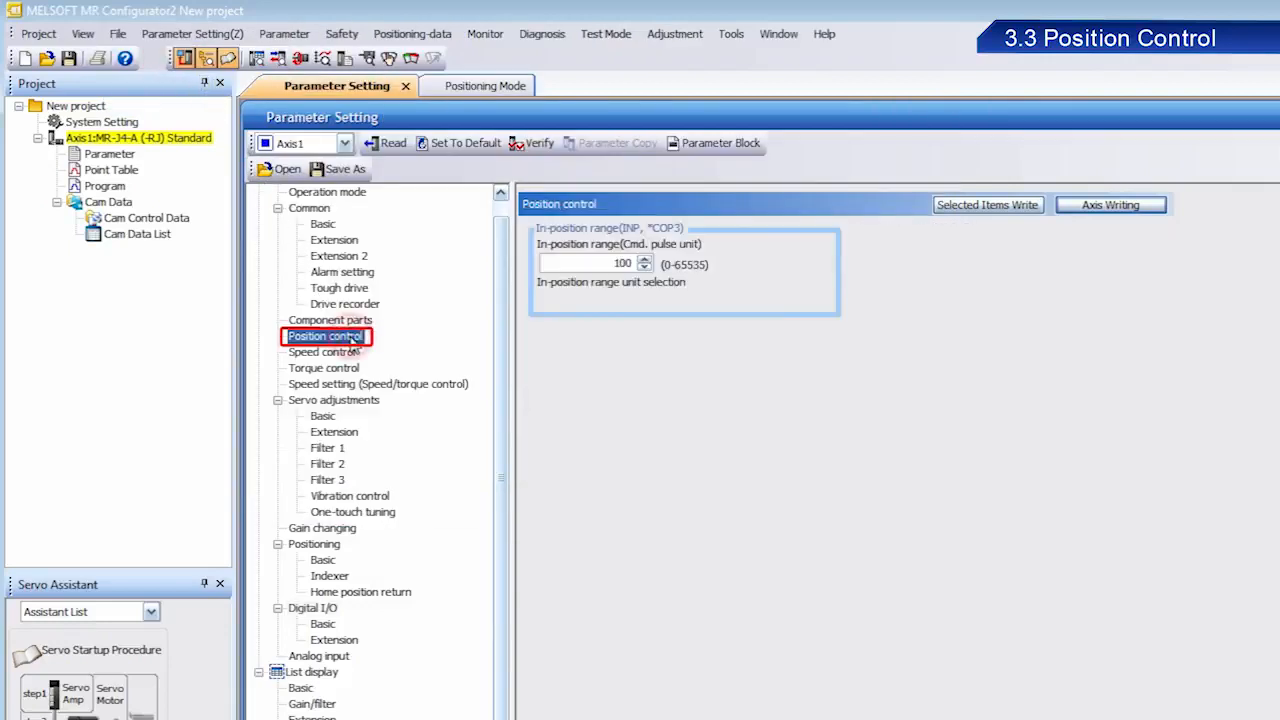
pyautogui.click(324, 336)
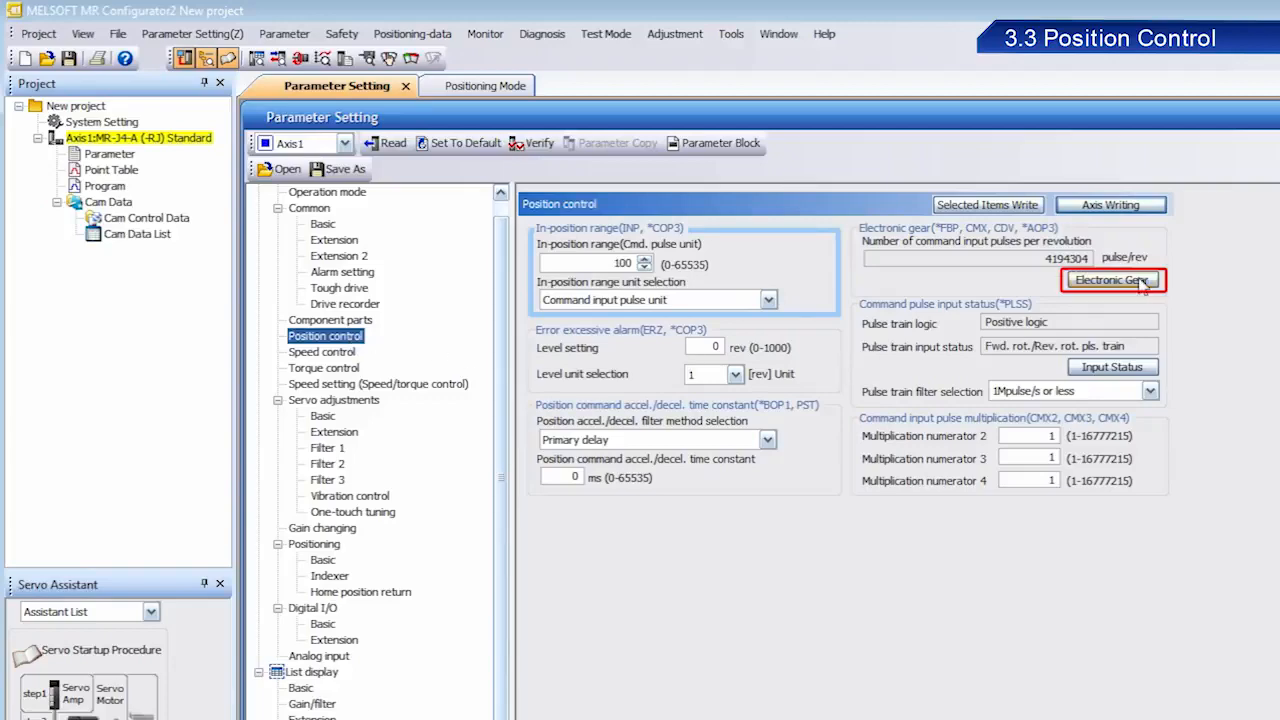
pyautogui.click(1112, 280)
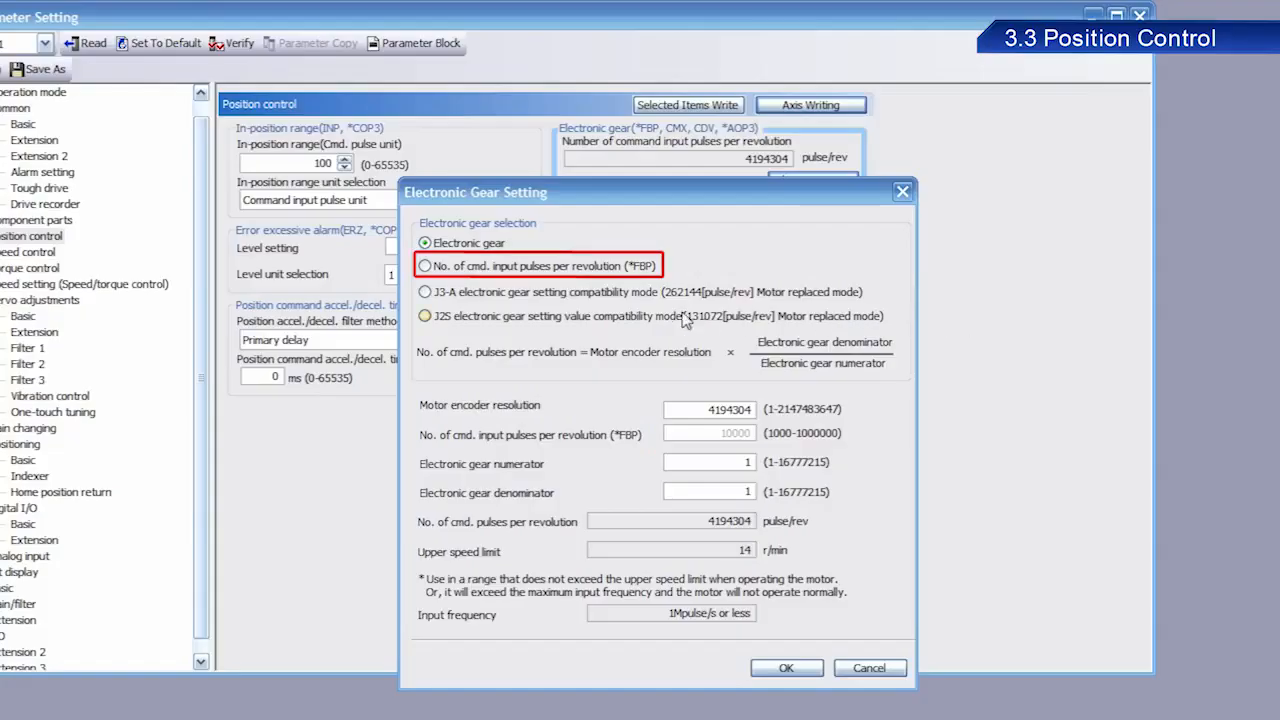
# Select 'No. of cmd. input pulses per revolution (*FBP)', set it to 10000, and confirm.
pyautogui.click(424, 266)
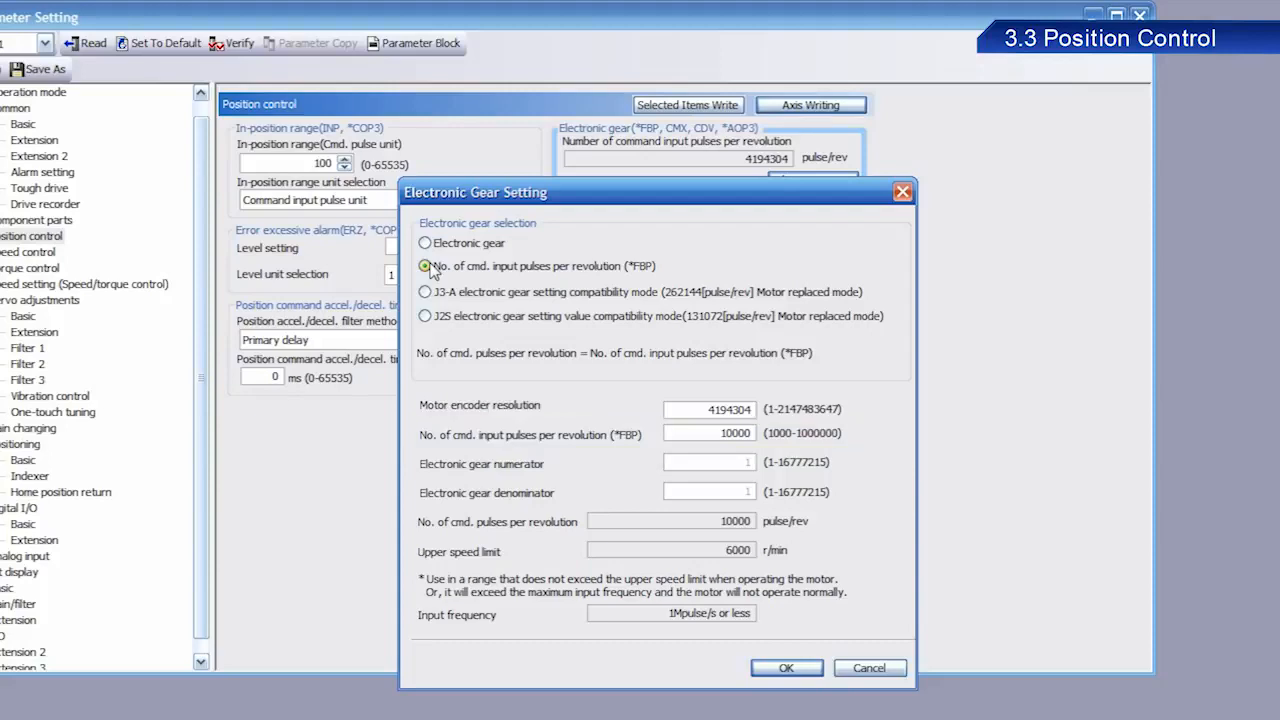
pyautogui.click(424, 266)
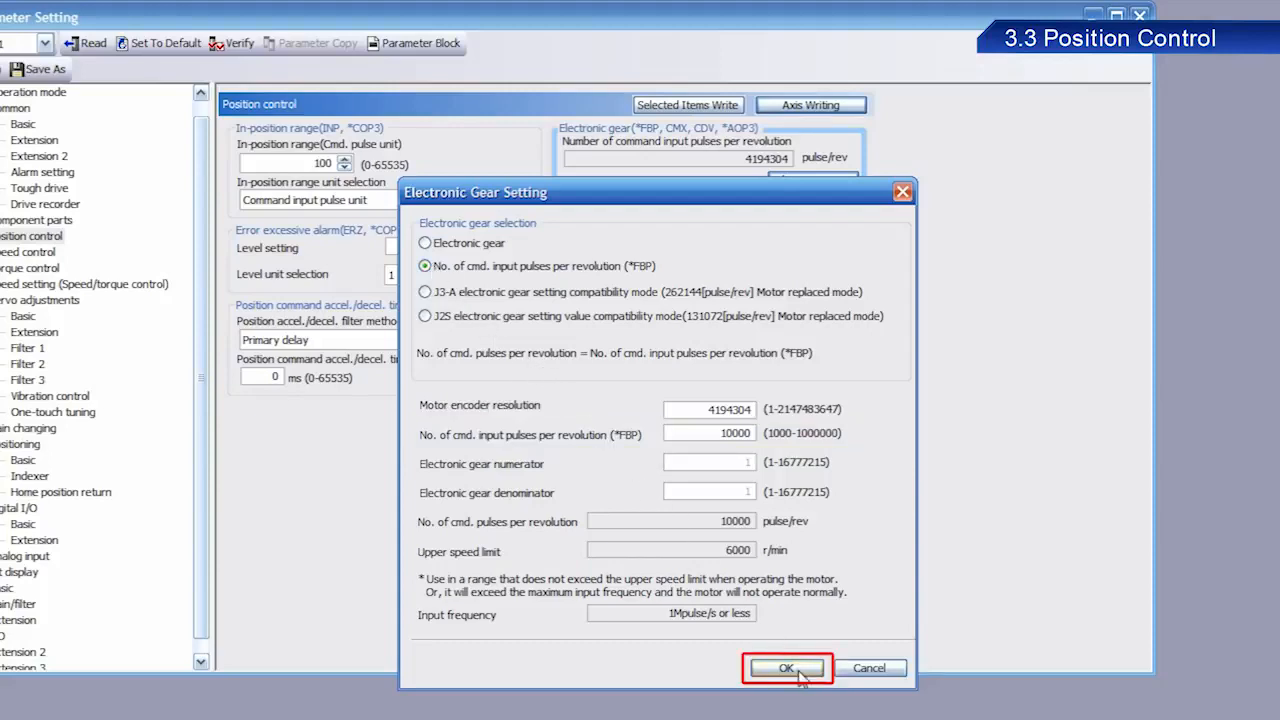
pyautogui.click(786, 668)
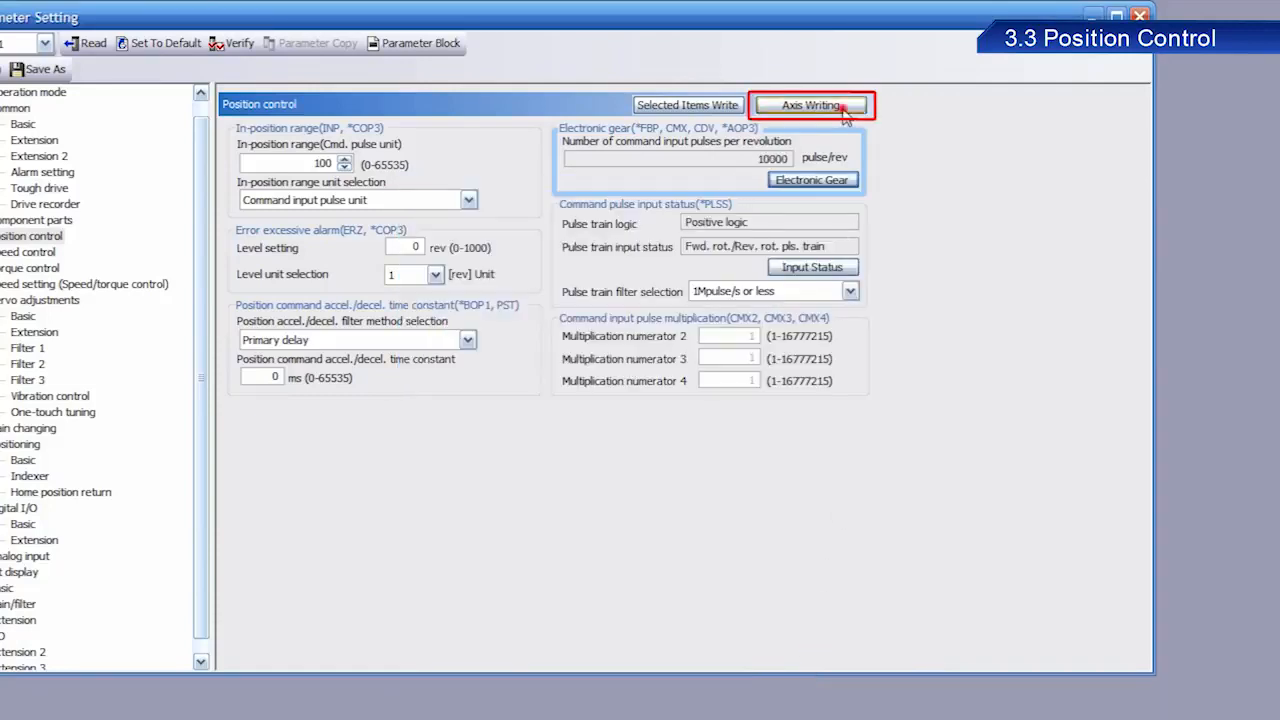
# Perform Axis Writing of the parameters to Axis 1's amplifier and acknowledge completion and power-cycle notices.
pyautogui.click(810, 104)
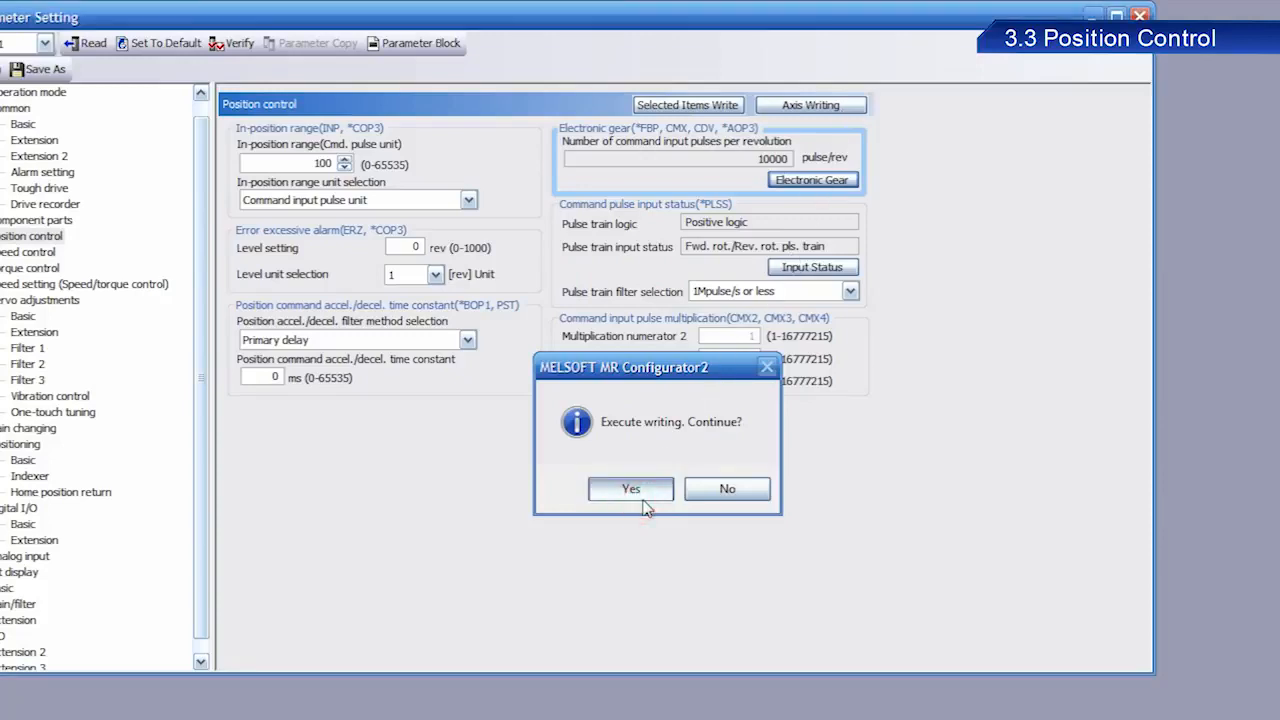
pyautogui.click(630, 488)
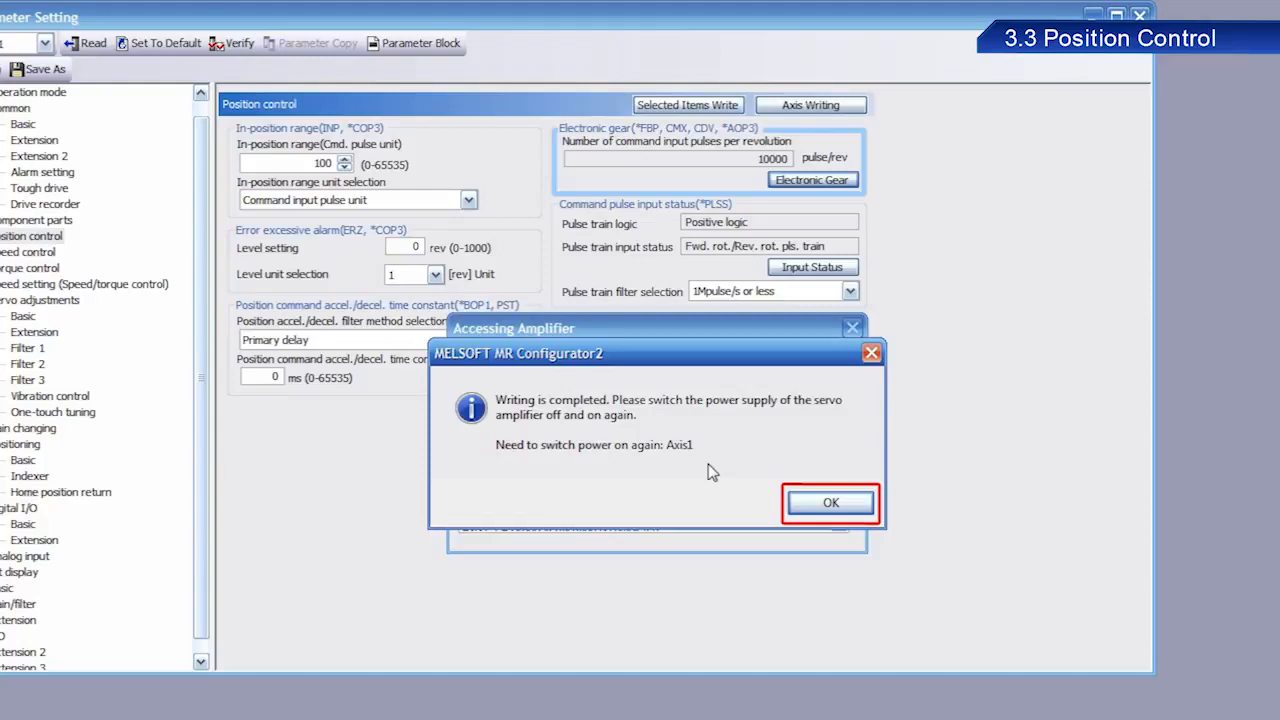
pyautogui.click(830, 502)
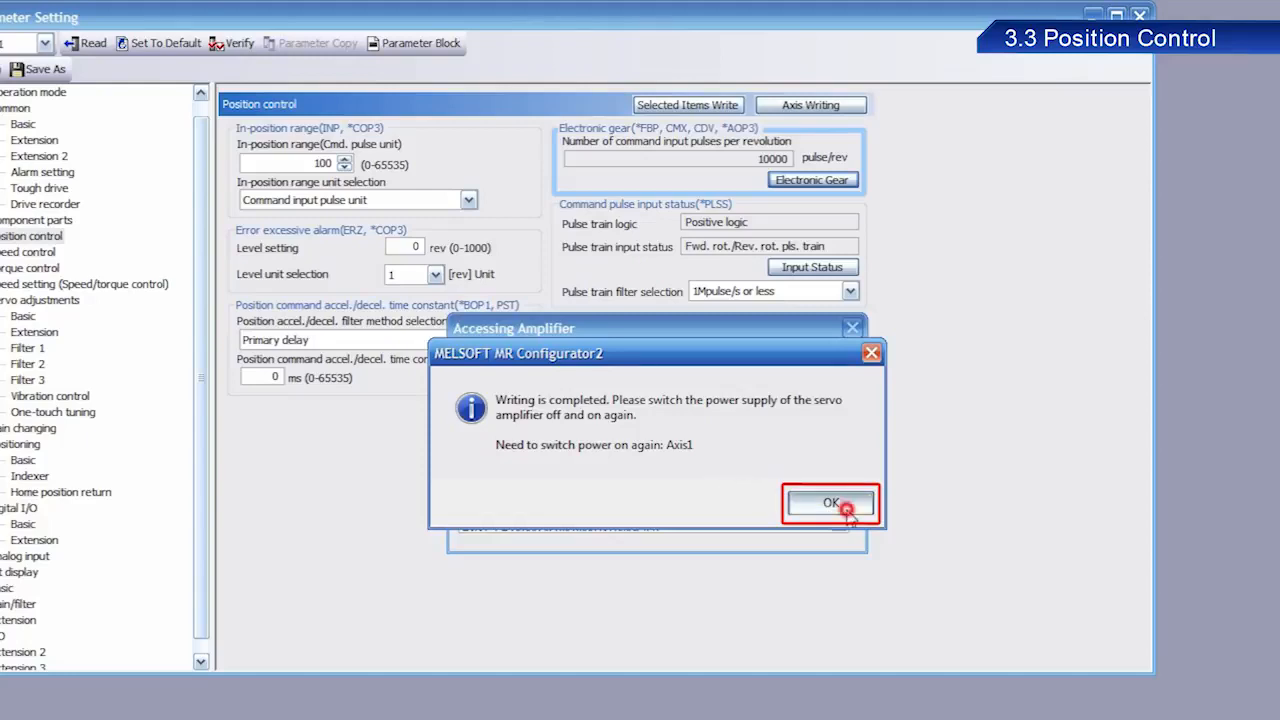
pyautogui.click(830, 504)
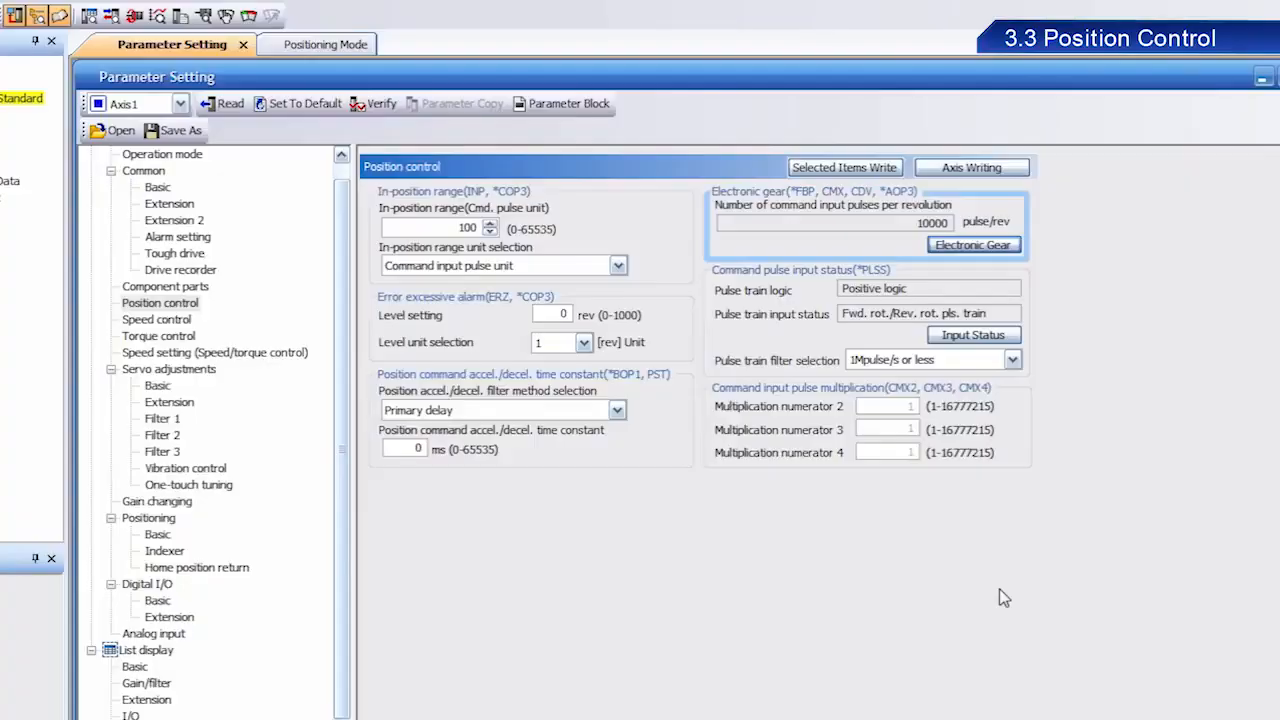
# Set the move distance to 10000 pulses and run reverse CW positioning moves, acknowledging the warning.
pyautogui.click(296, 44)
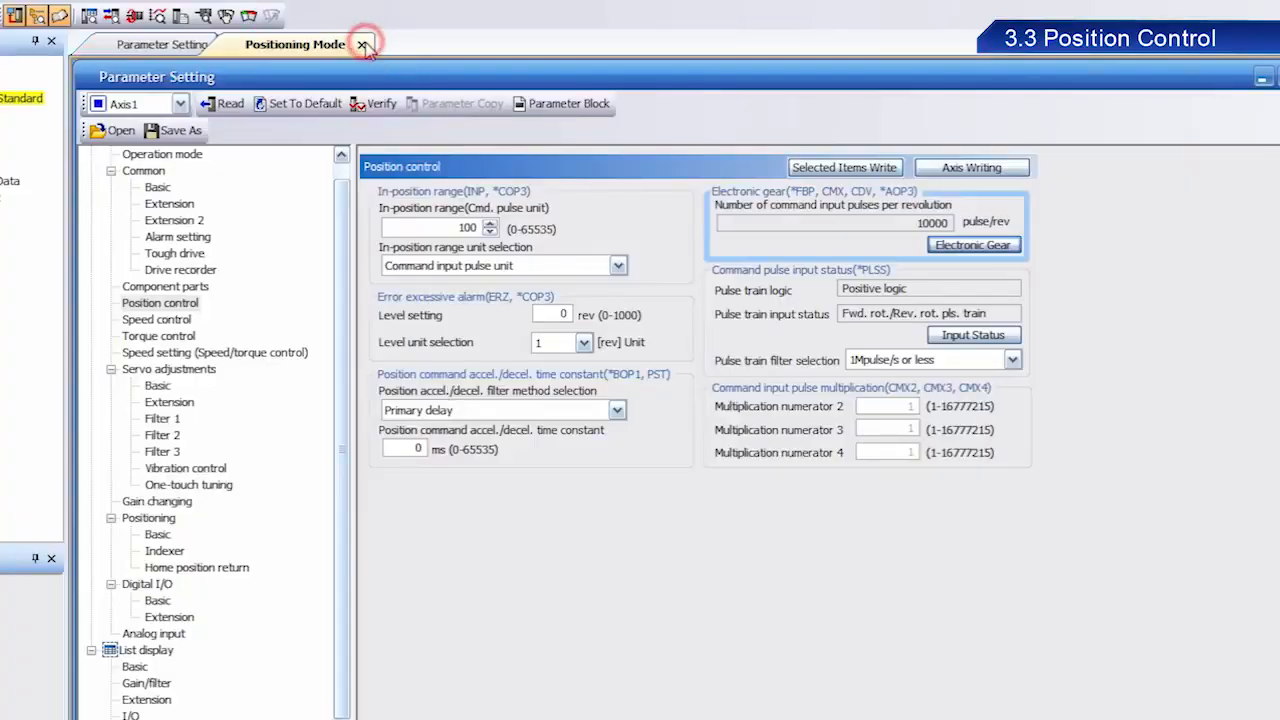
pyautogui.click(296, 44)
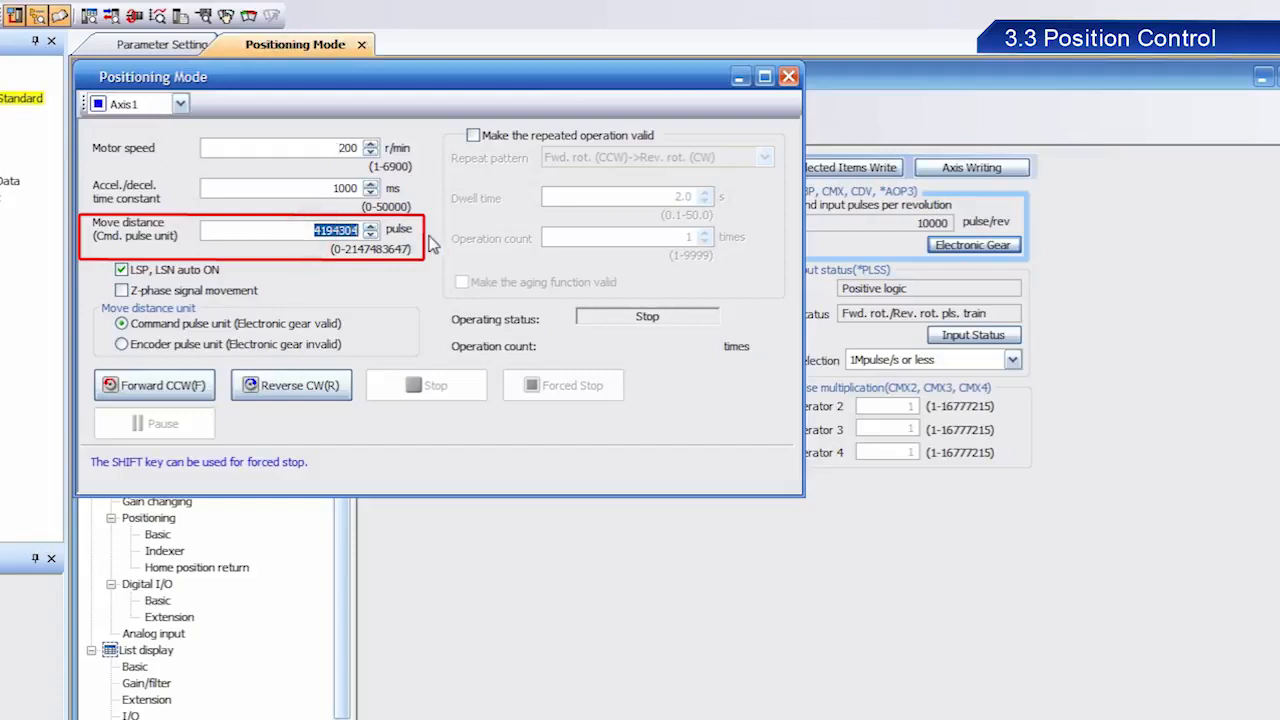
pyautogui.write('10000')
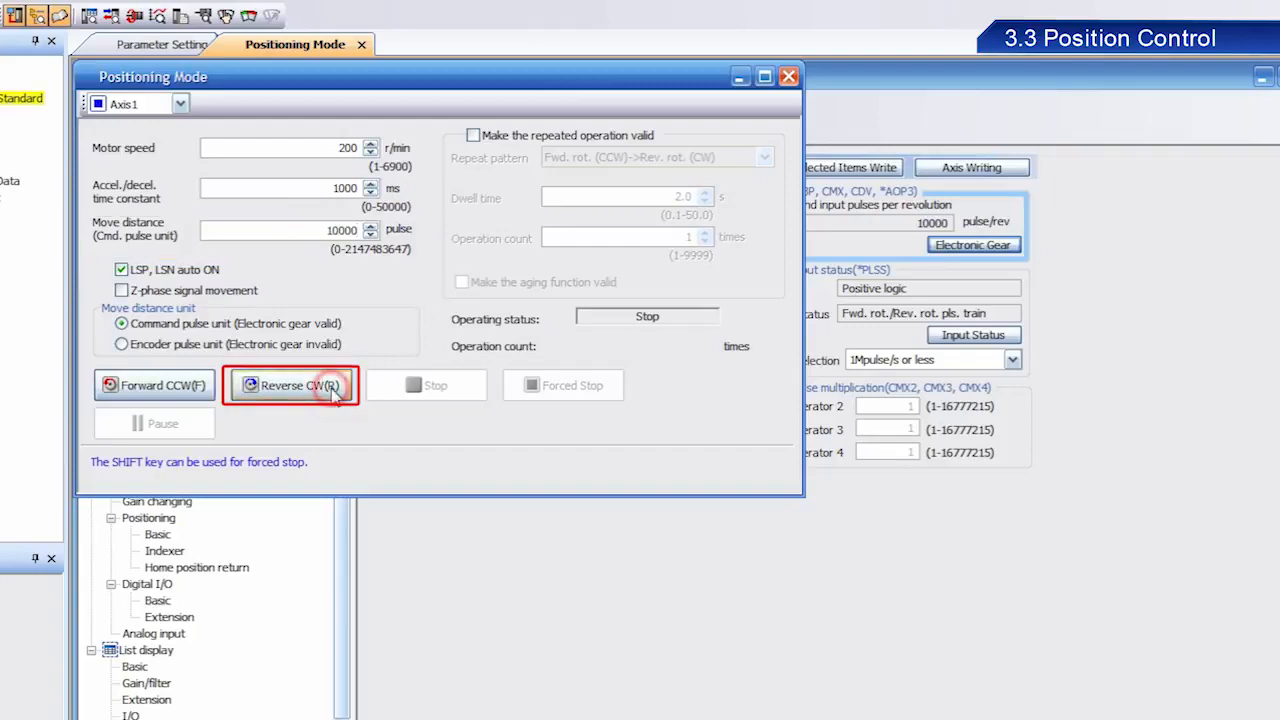
pyautogui.click(292, 384)
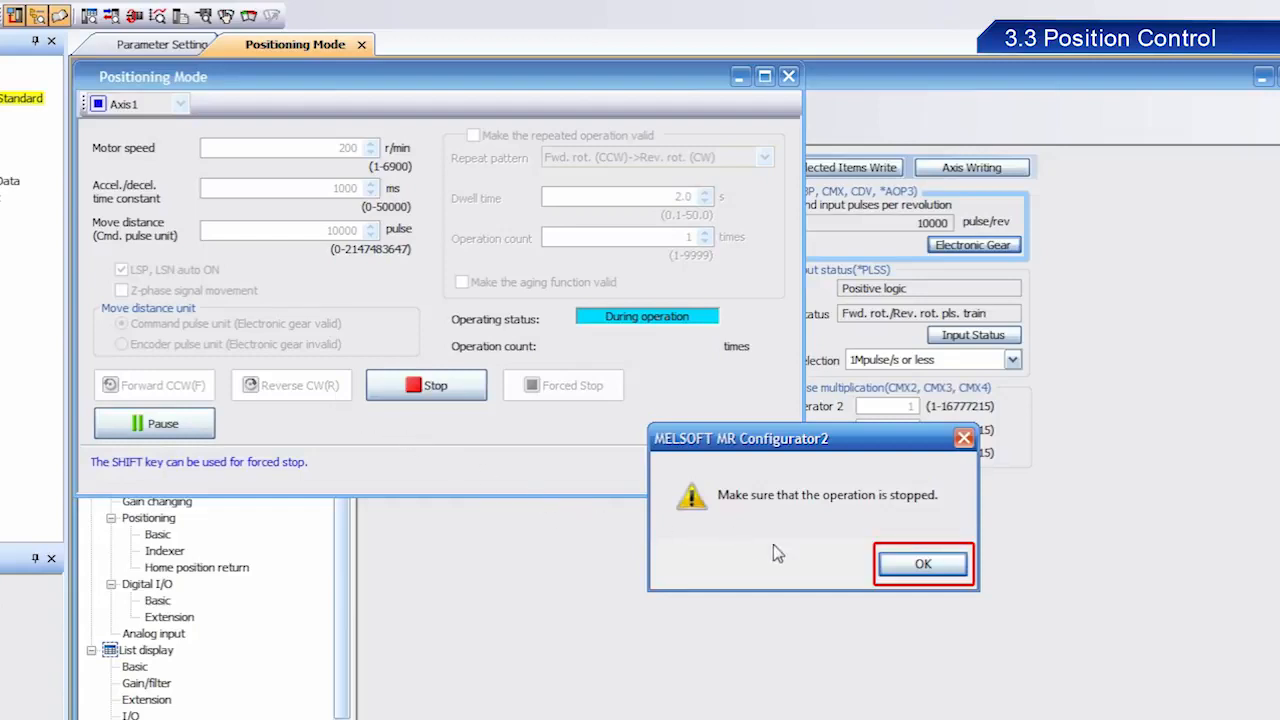
pyautogui.click(922, 564)
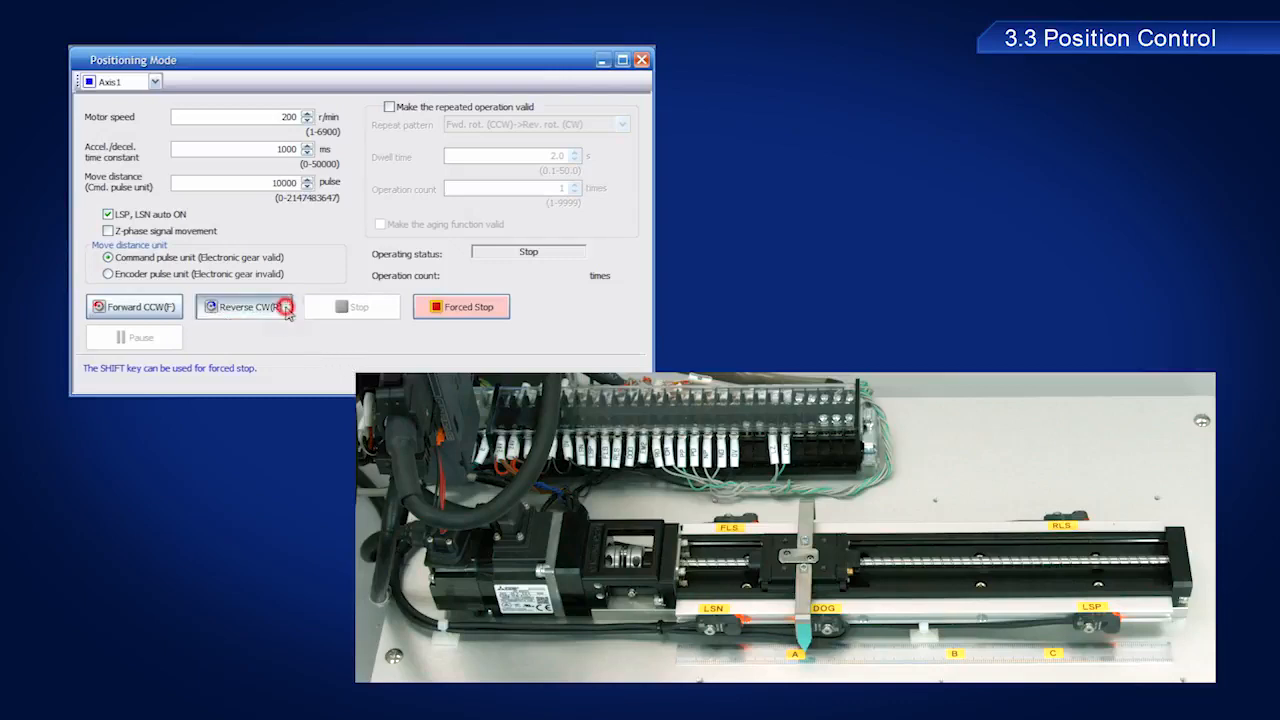
pyautogui.click(244, 306)
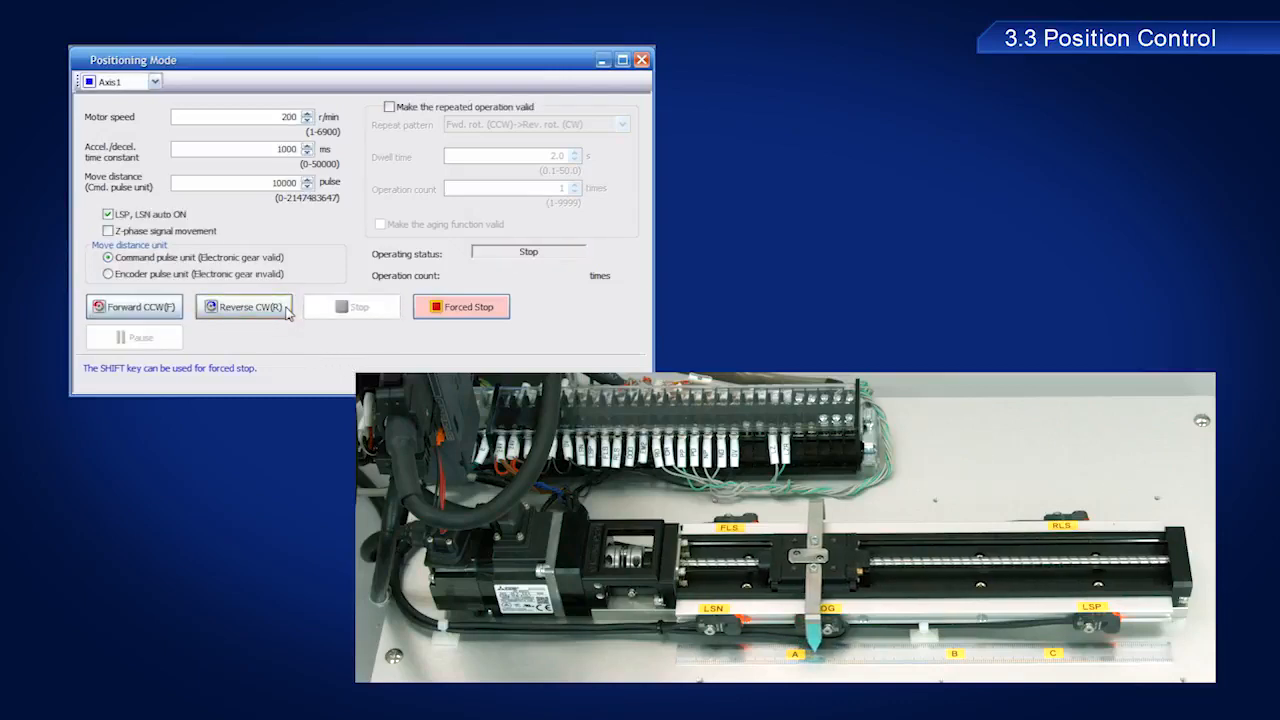